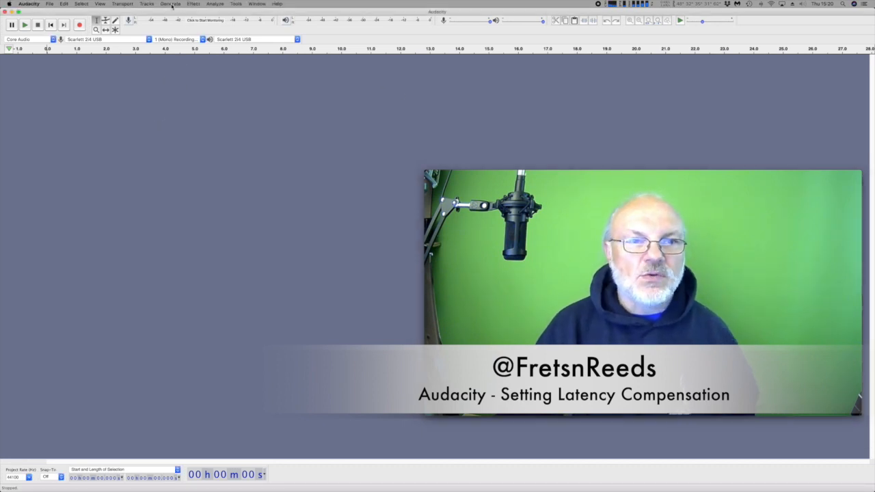
# Step: Generate a rhythm track of clicks with Number of bars set to 2
pyautogui.click(169, 2)
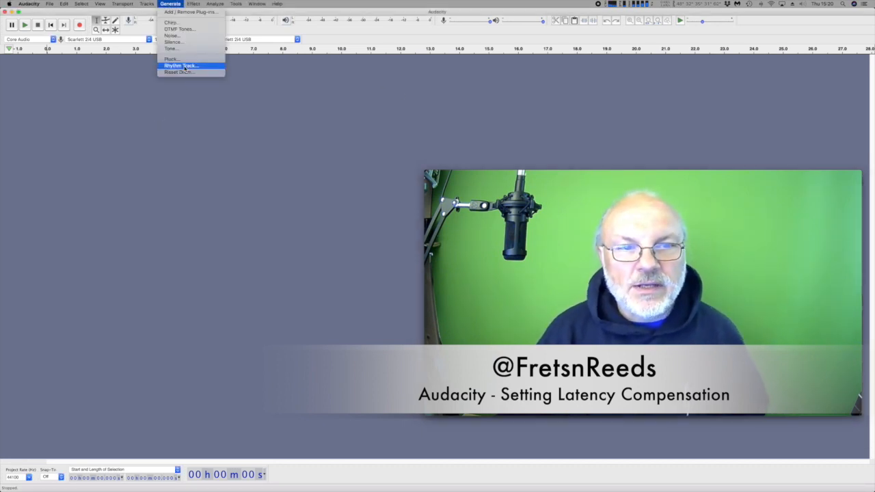
pyautogui.click(180, 65)
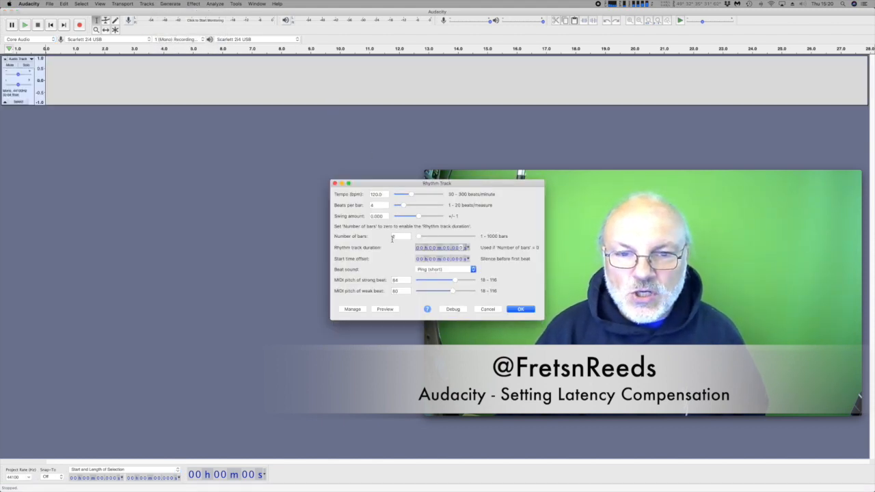
pyautogui.write('2')
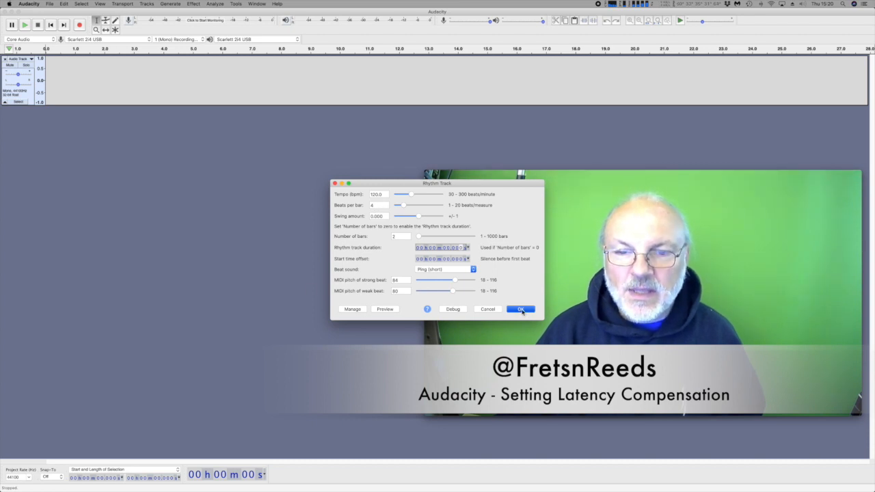
pyautogui.click(521, 309)
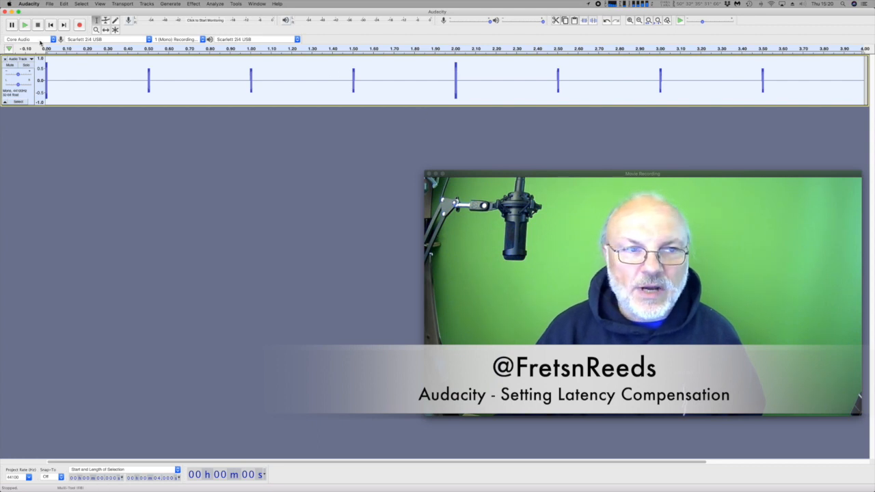
# Step: Play back the generated click track and stop playback
pyautogui.click(25, 24)
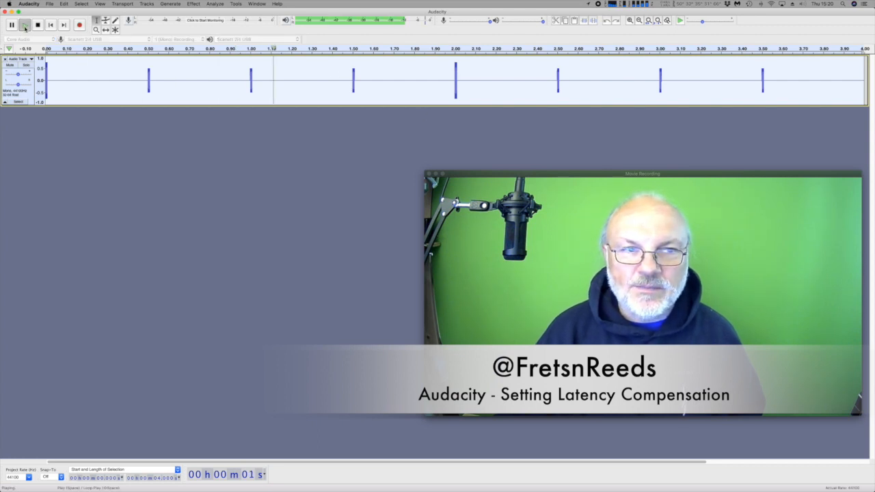
pyautogui.click(25, 24)
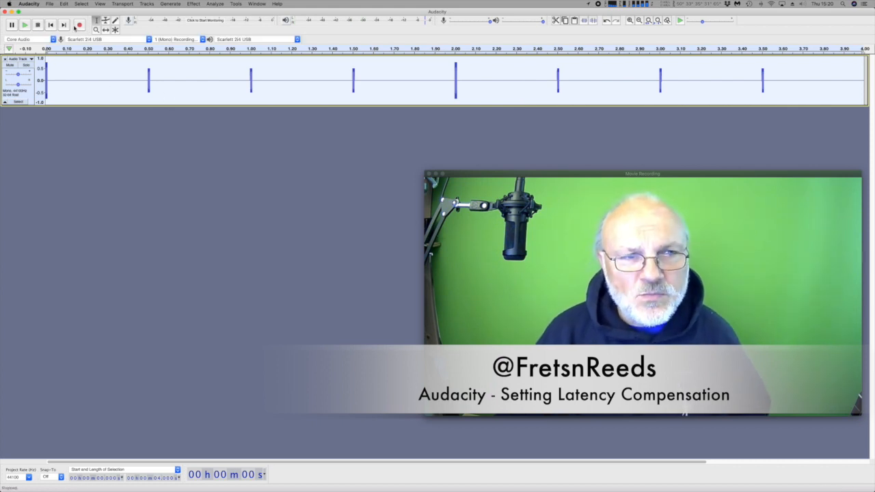
pyautogui.moveTo(153, 125)
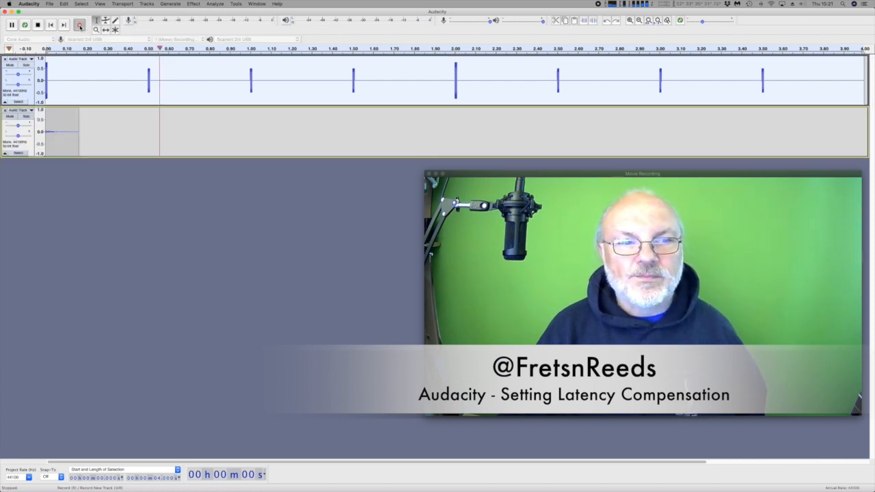
# Step: Record the played clicks onto a second track and stop the recording
pyautogui.click(25, 25)
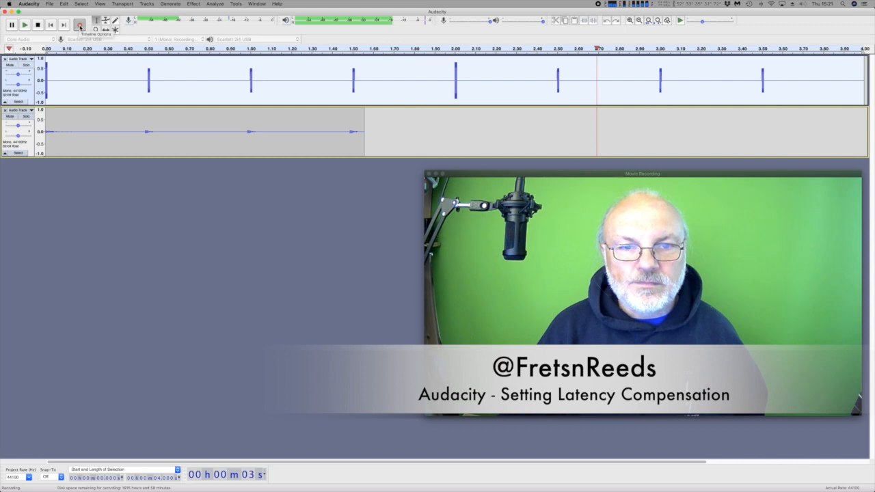
pyautogui.click(79, 25)
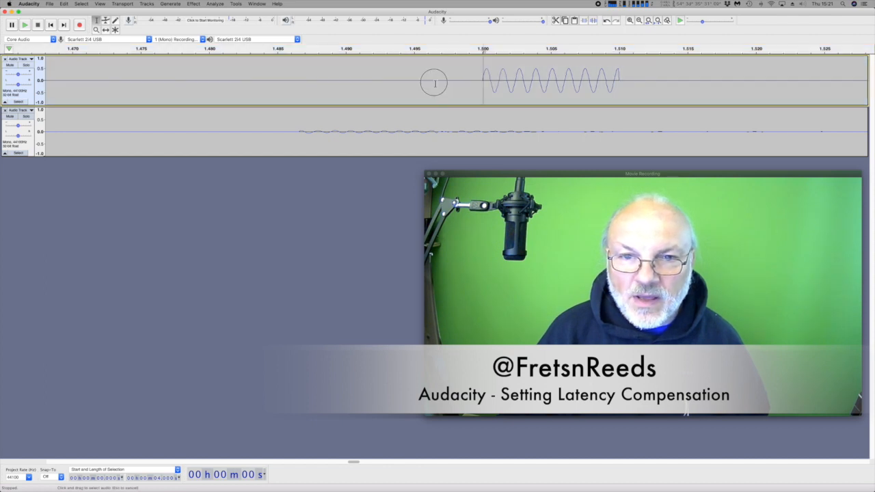
# Step: Select from the recorded click to its generated click to measure the recording delay
pyautogui.moveTo(435, 84); pyautogui.dragTo(301, 95)
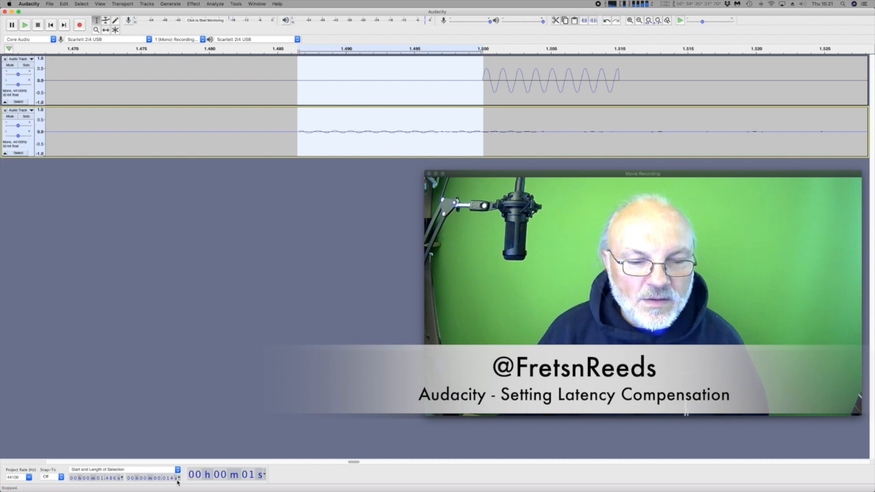
pyautogui.moveTo(298, 385)
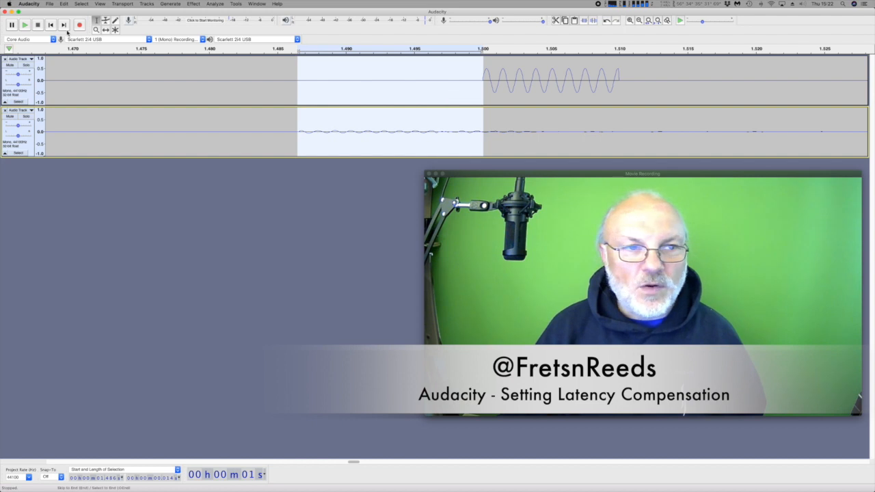
pyautogui.click(27, 4)
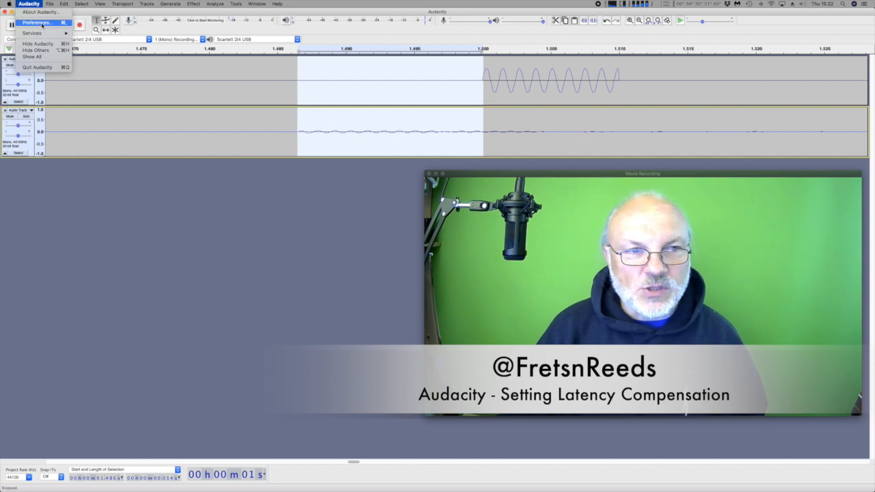
# Step: Set Latency compensation to -287 milliseconds in Devices preferences and apply it
pyautogui.click(36, 22)
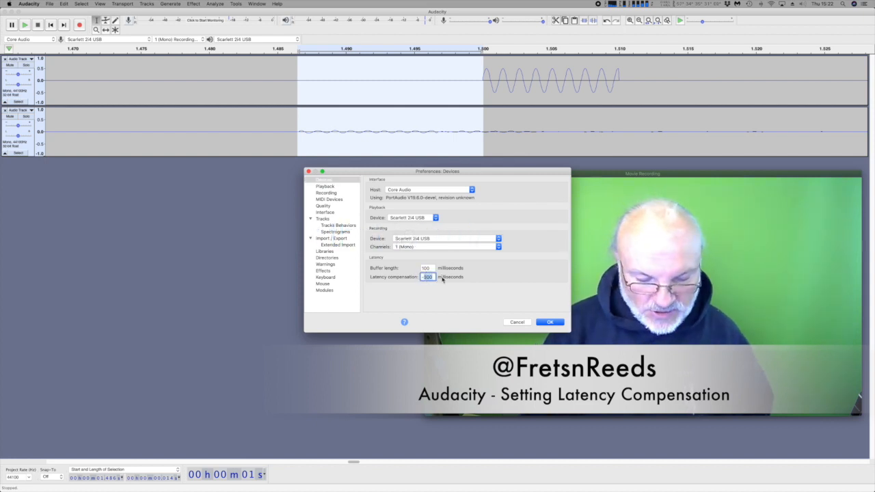
pyautogui.write('-287')
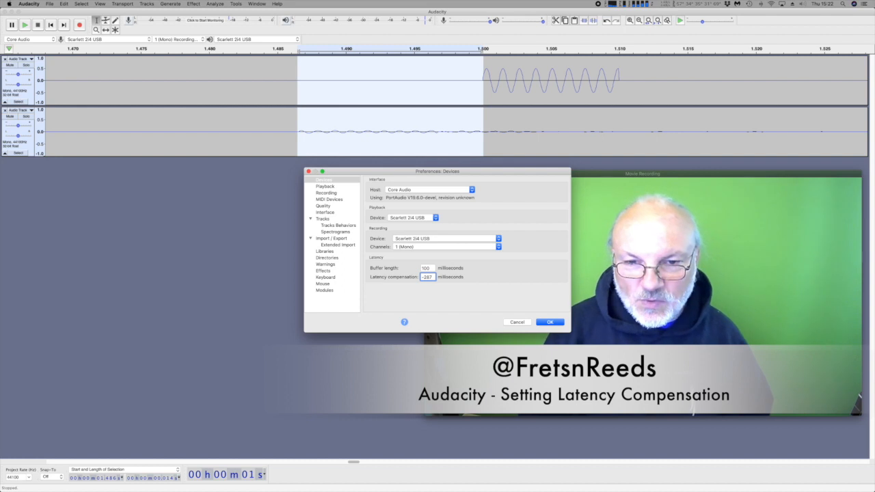
pyautogui.click(549, 322)
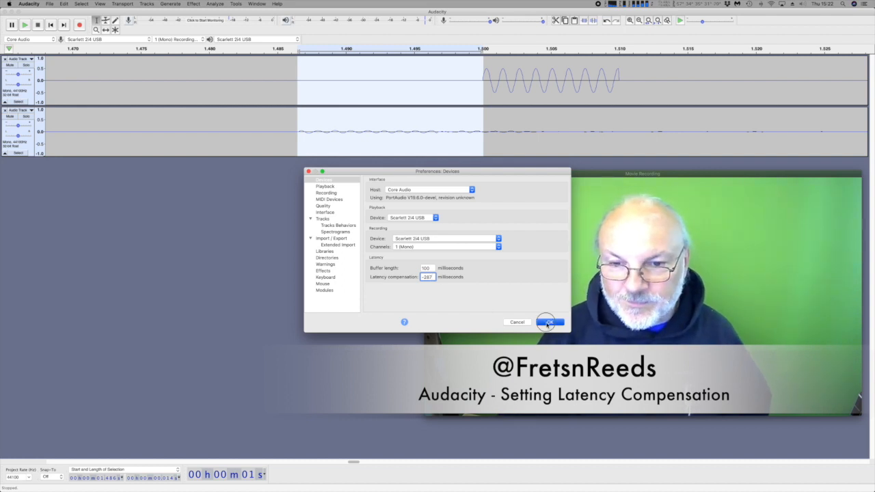
pyautogui.click(550, 322)
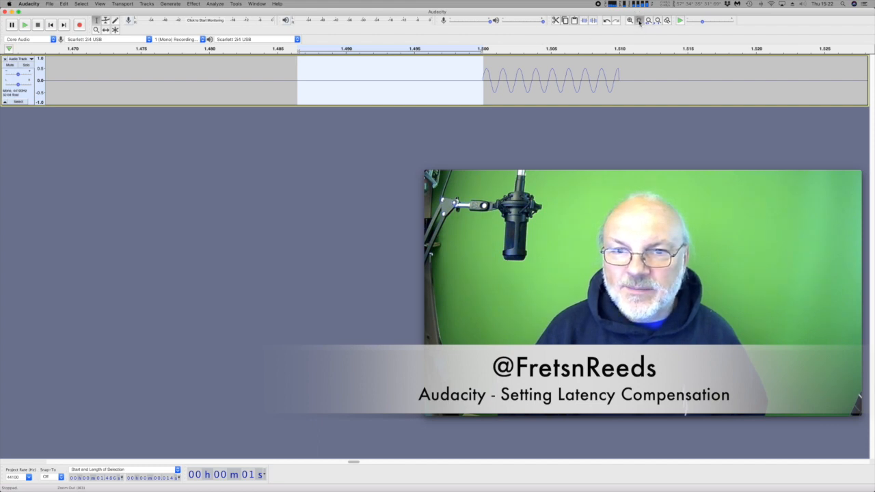
# Step: Zoom out to show the entire rhythm track
pyautogui.click(640, 20)
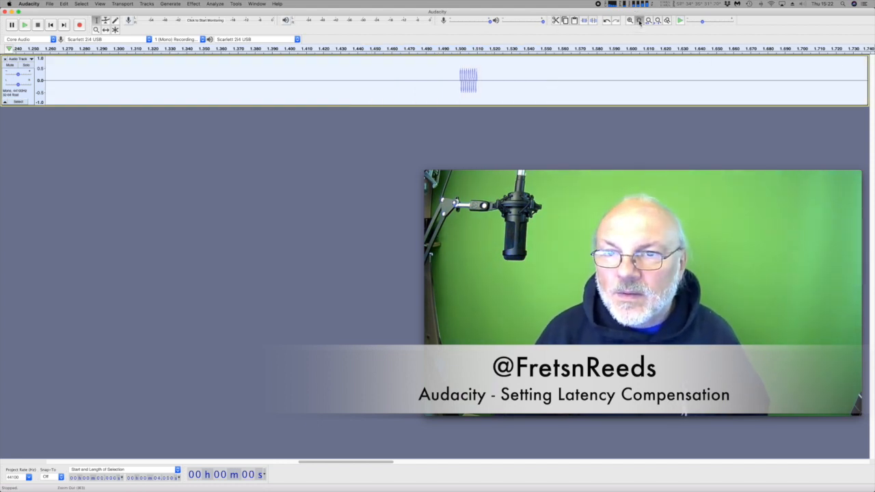
pyautogui.click(638, 21)
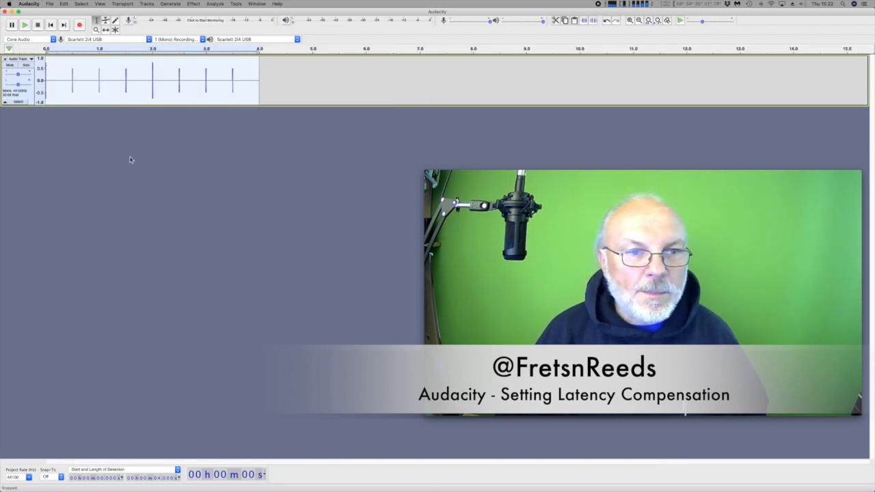
pyautogui.moveTo(80, 25)
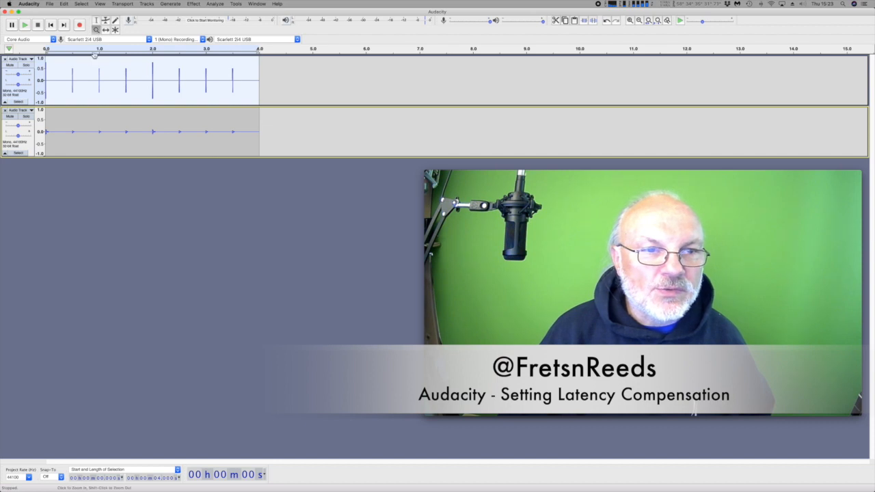
pyautogui.click(25, 24)
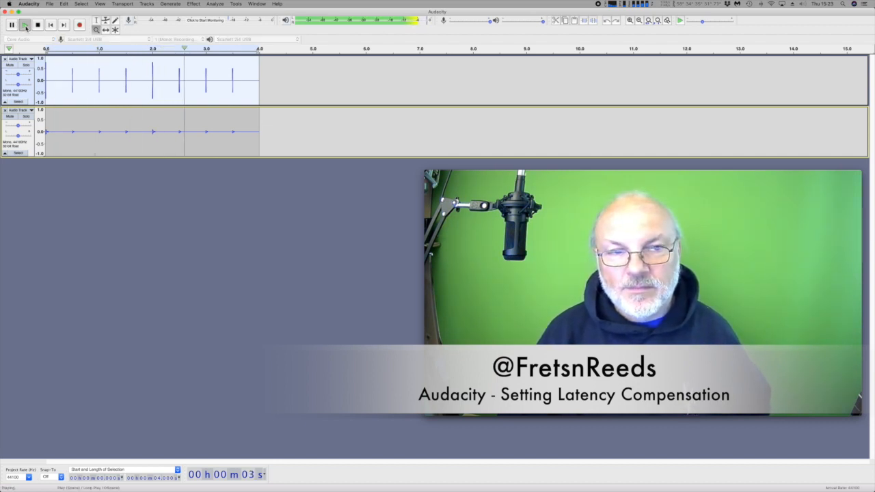
pyautogui.click(39, 24)
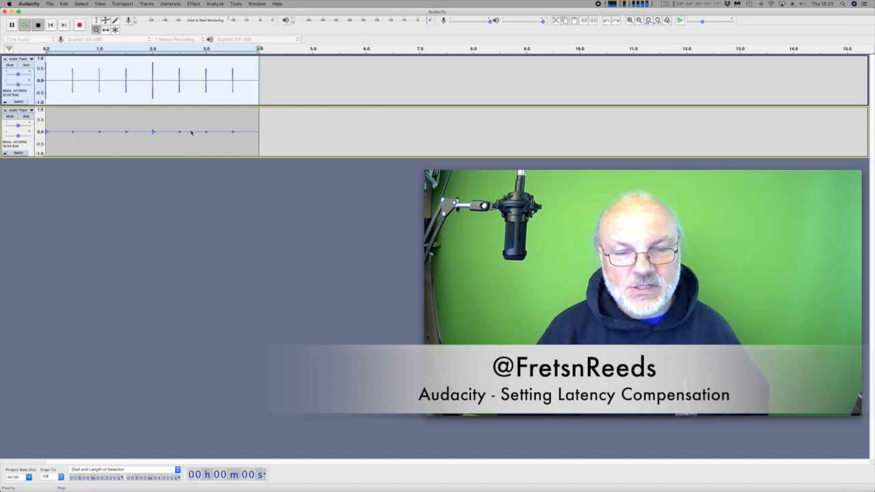
pyautogui.click(38, 24)
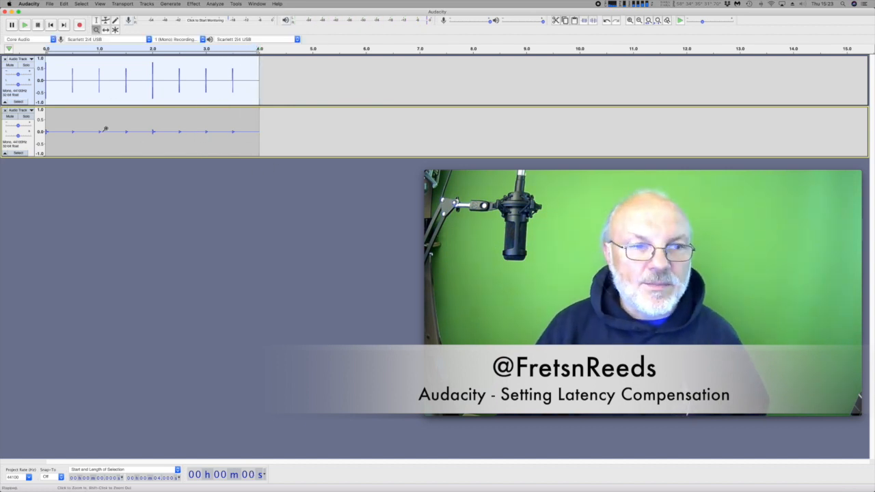
pyautogui.moveTo(166, 143)
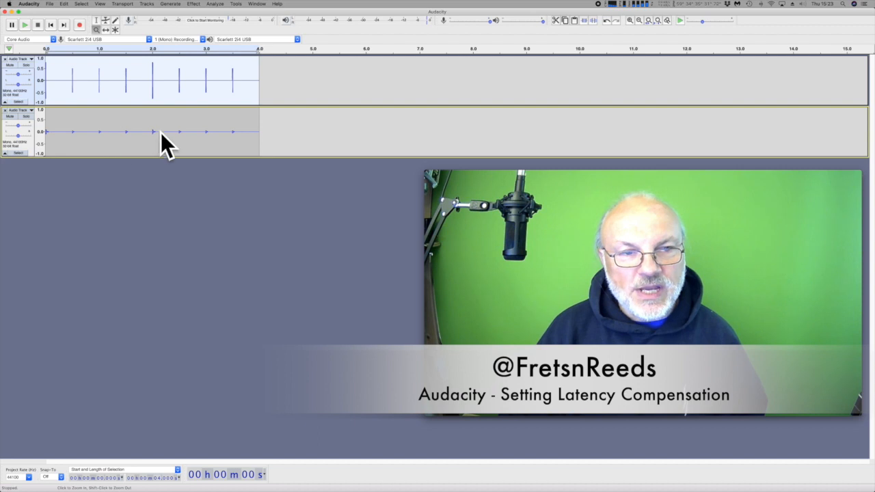
pyautogui.moveTo(130, 137)
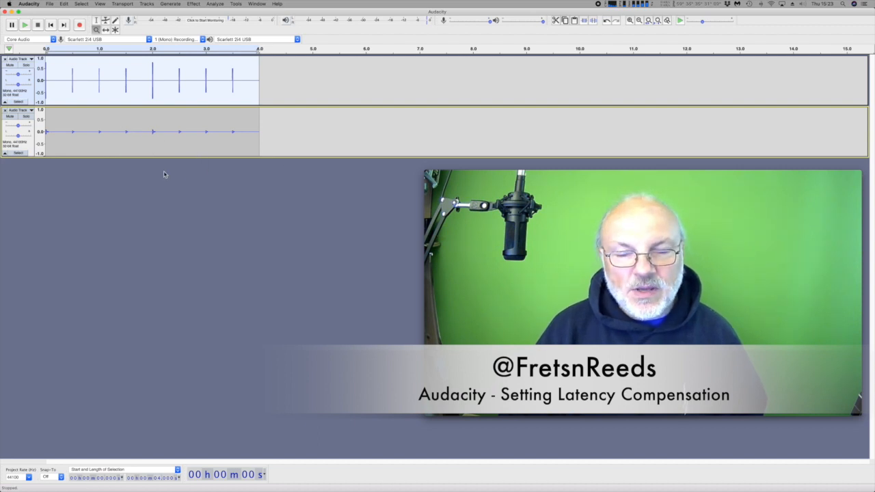
pyautogui.moveTo(237, 187)
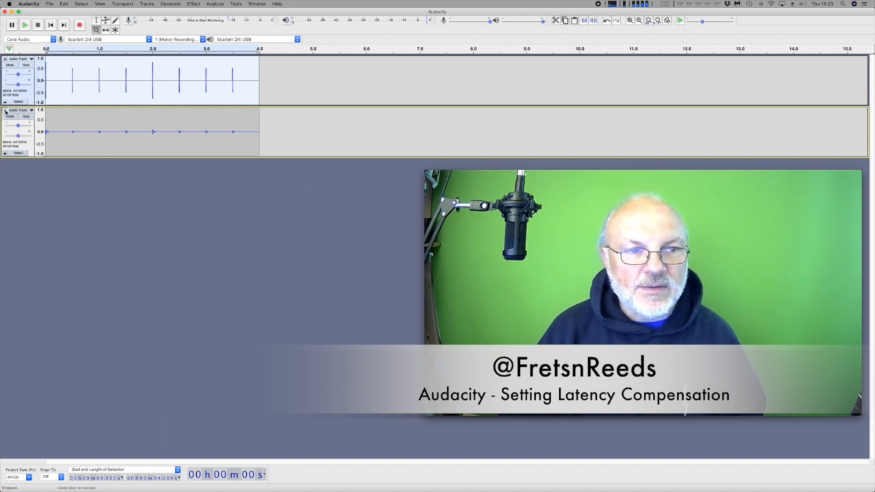
pyautogui.click(29, 5)
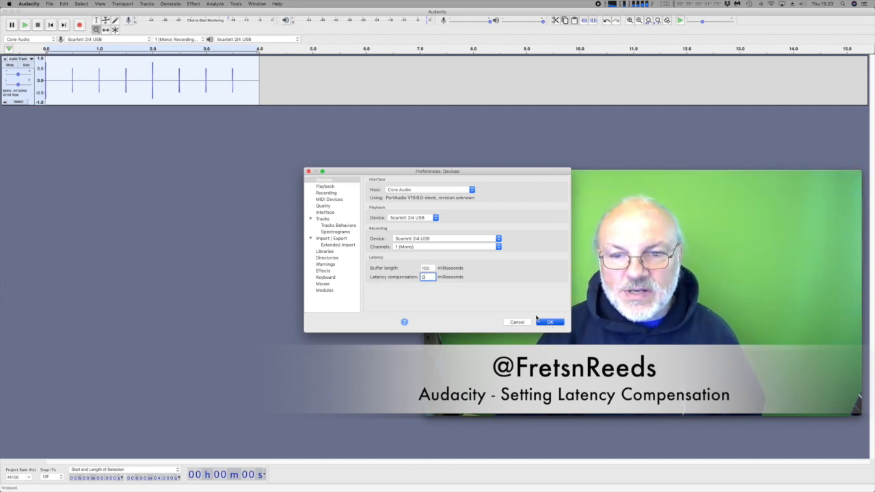
# Step: Close the device preferences after checking Latency compensation
pyautogui.click(549, 322)
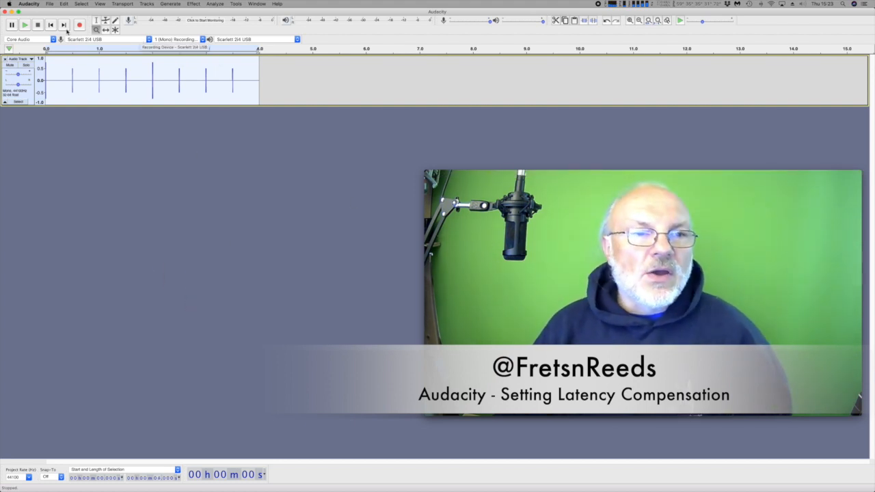
pyautogui.moveTo(79, 24)
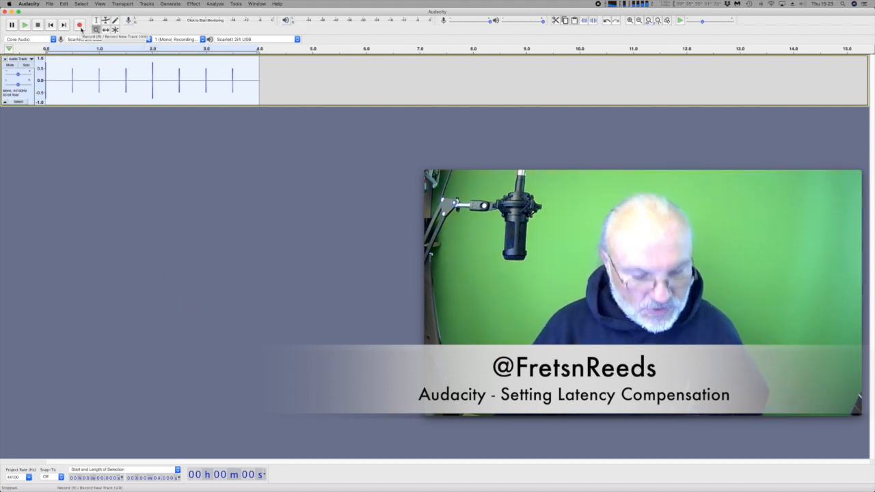
# Step: Record the clicks again onto a new second track
pyautogui.click(80, 24)
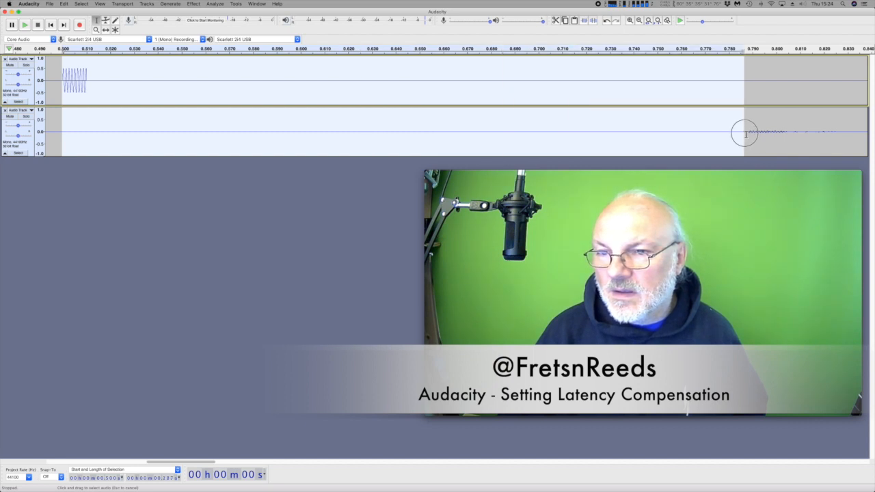
pyautogui.moveTo(125, 427)
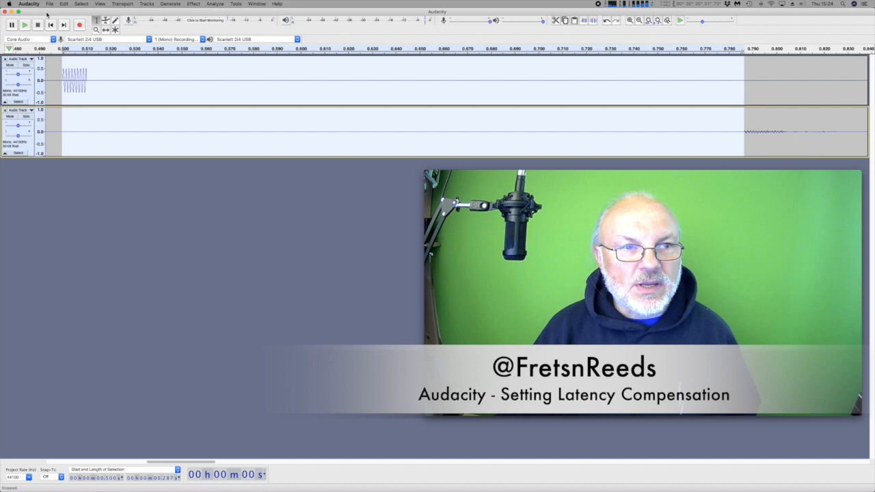
# Step: Re-enter Latency compensation as -287 milliseconds in Devices preferences and confirm
pyautogui.click(27, 2)
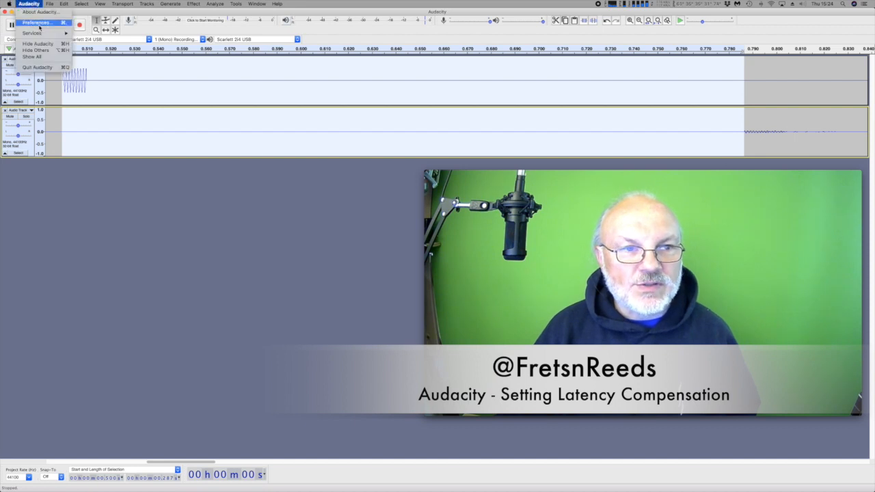
pyautogui.click(35, 22)
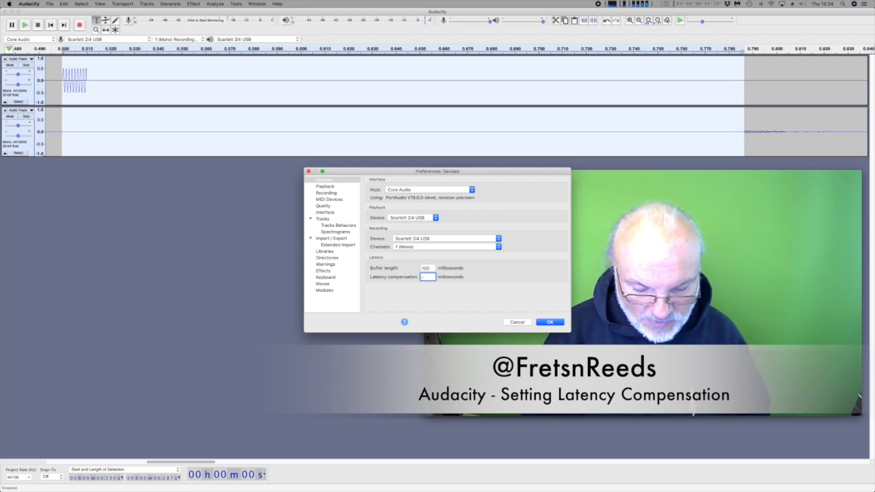
pyautogui.write('-287')
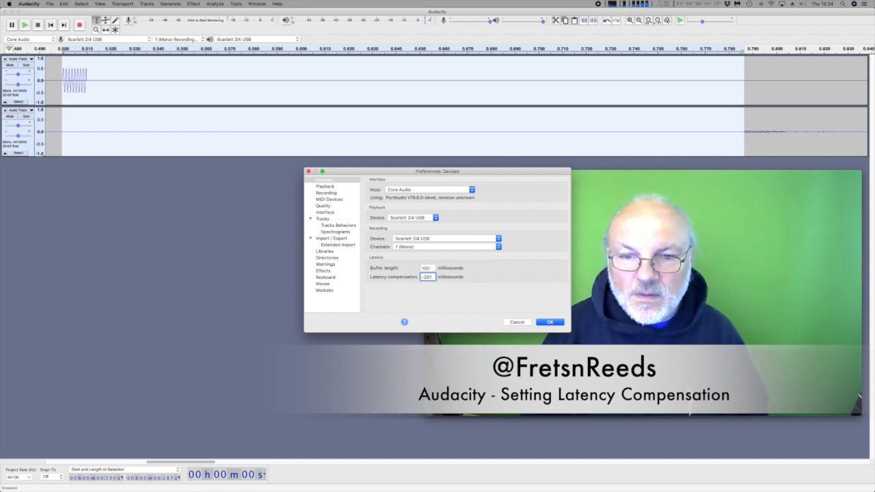
pyautogui.click(549, 323)
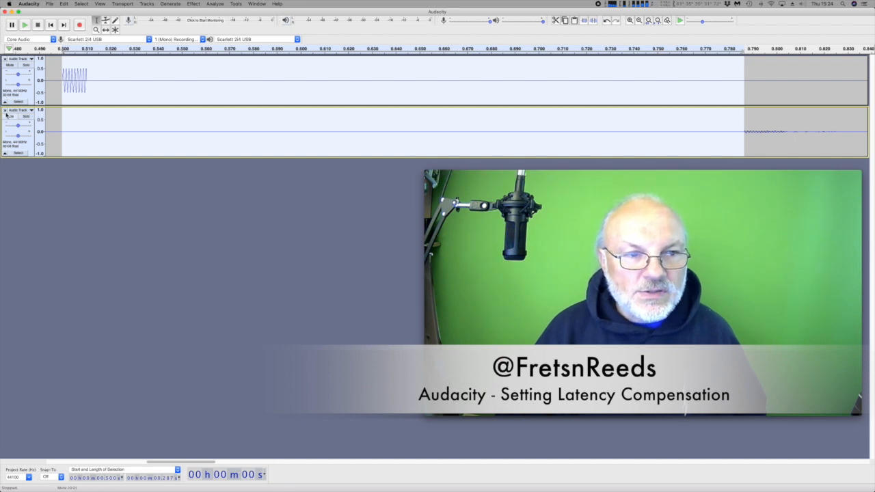
# Step: Delete the old test recording track and fit the whole click track into view
pyautogui.click(6, 109)
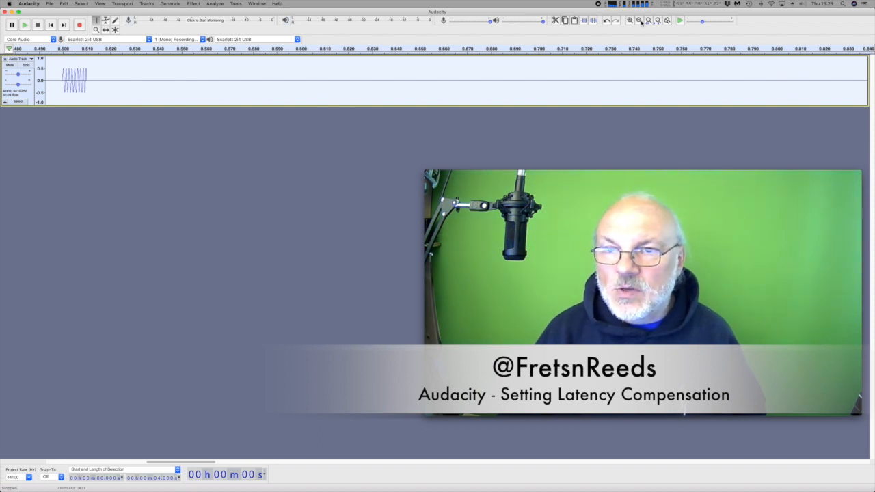
pyautogui.click(640, 21)
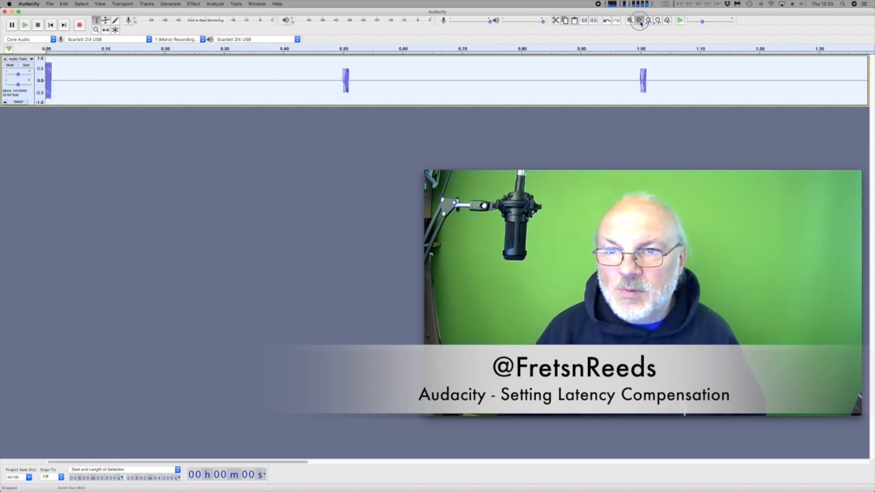
pyautogui.click(647, 21)
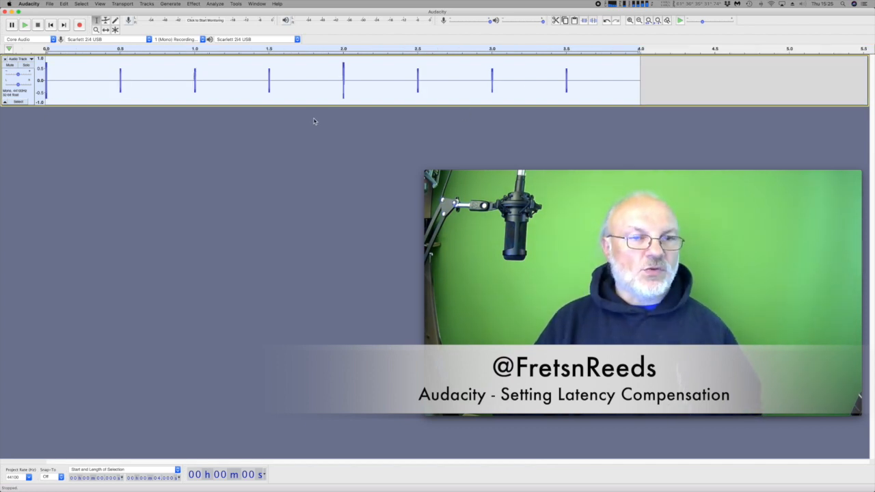
pyautogui.moveTo(167, 142)
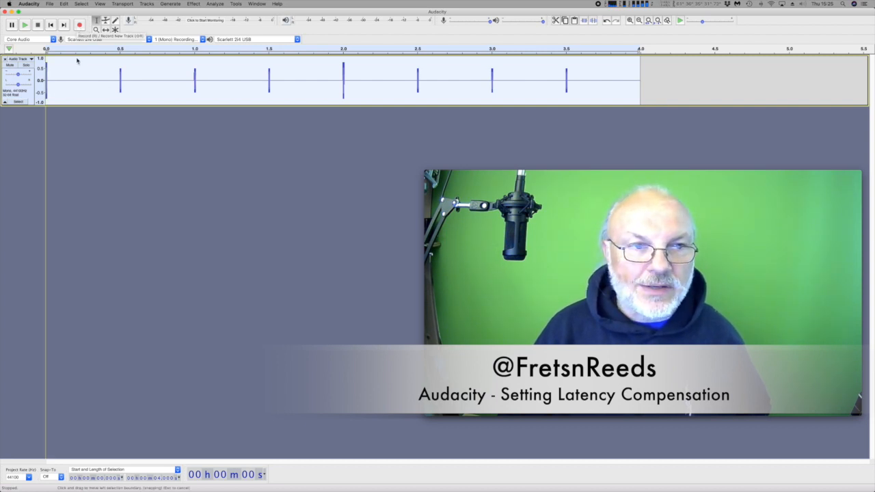
# Step: Record a new test take of the click track and zoom in on one click to compare timing
pyautogui.click(79, 25)
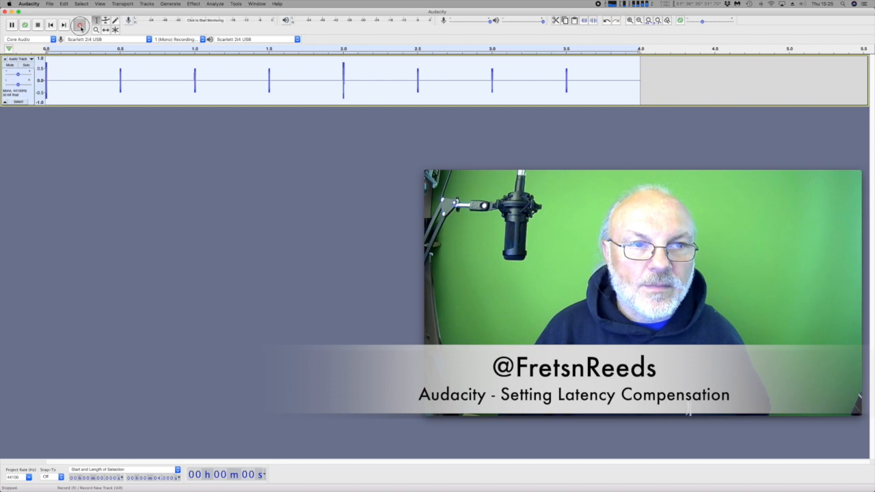
pyautogui.click(79, 24)
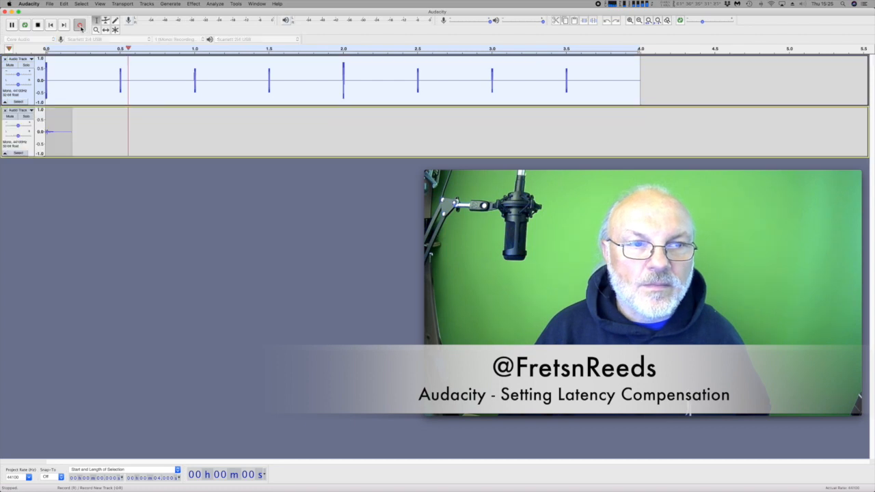
pyautogui.click(79, 24)
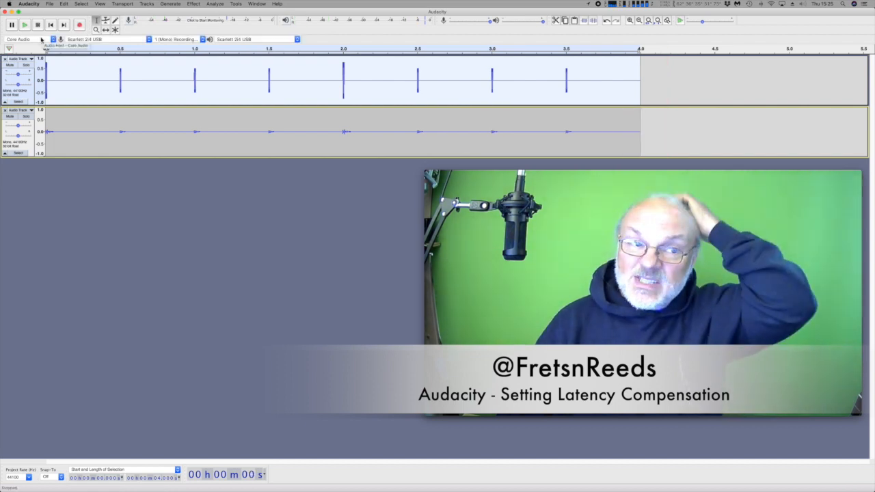
pyautogui.click(25, 25)
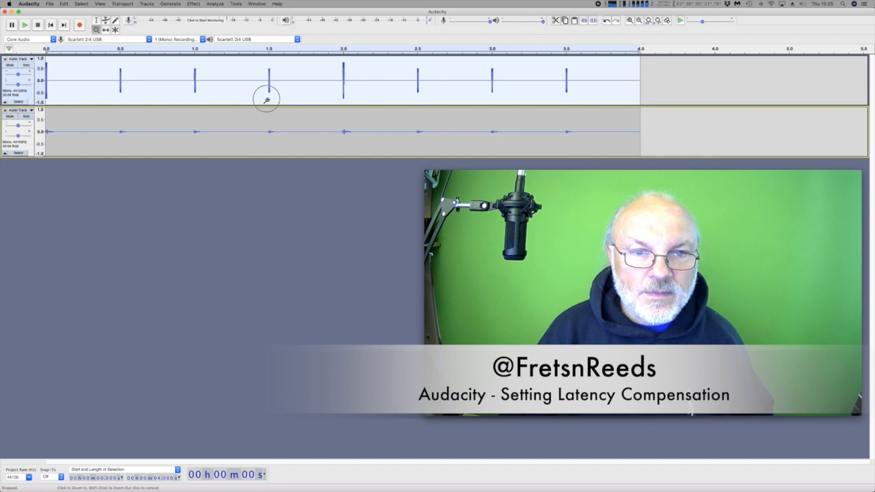
pyautogui.click(266, 98)
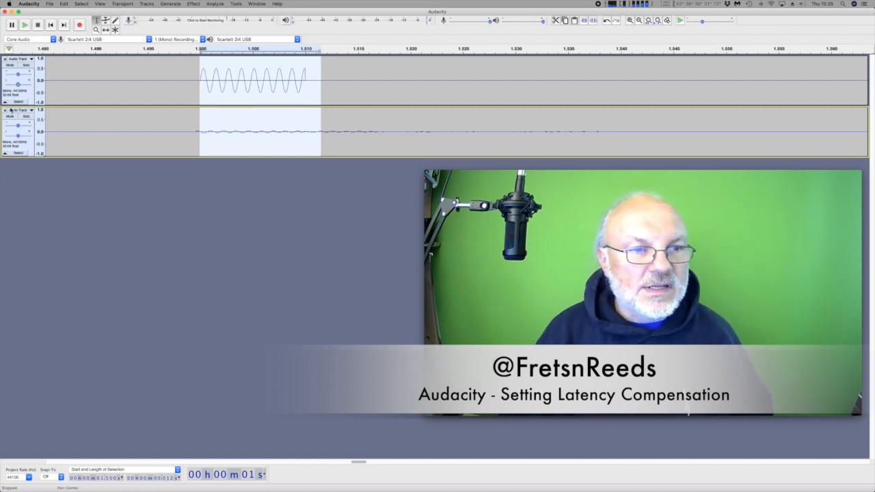
# Step: Delete the test track, then adjust Latency compensation in Preferences > Devices and confirm
pyautogui.click(6, 109)
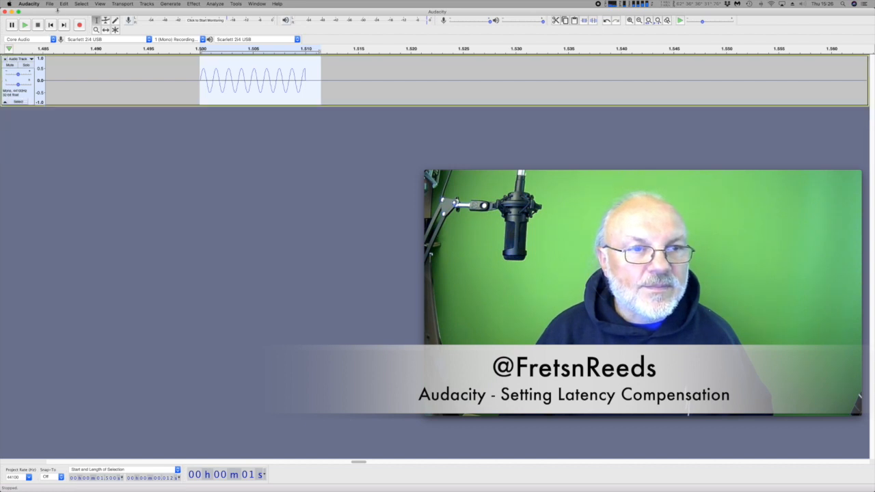
pyautogui.click(29, 4)
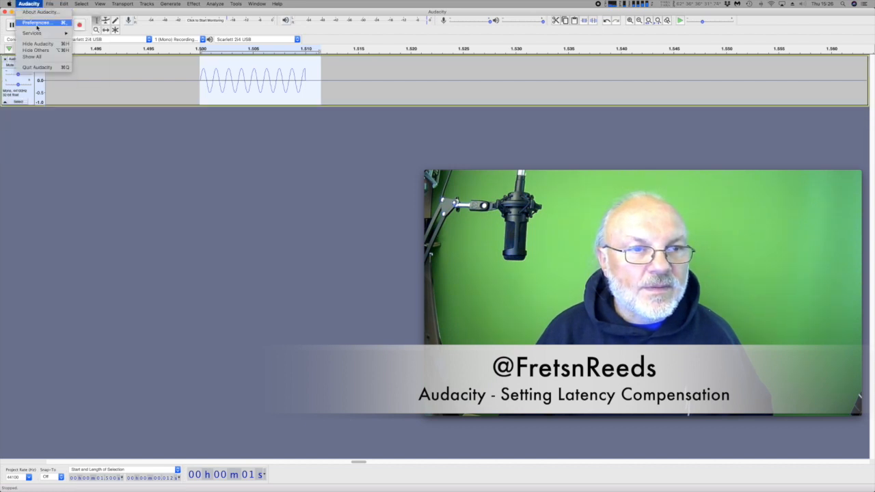
pyautogui.click(36, 22)
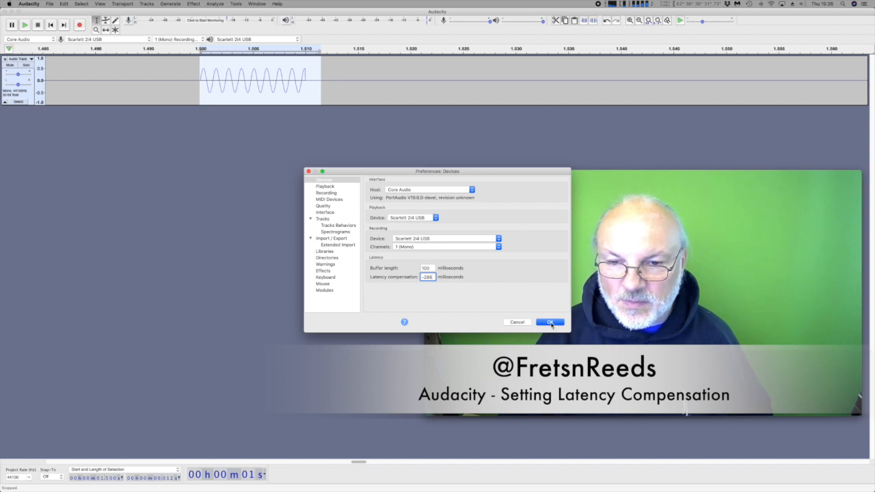
pyautogui.click(549, 323)
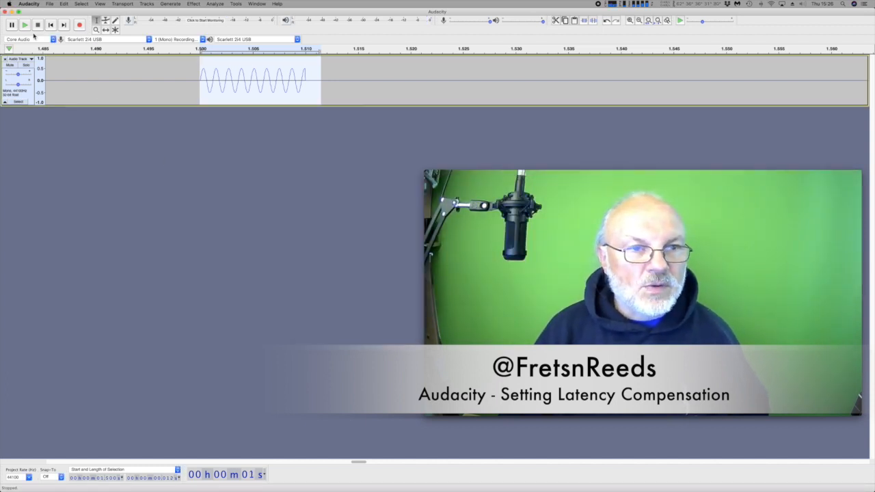
pyautogui.moveTo(80, 24)
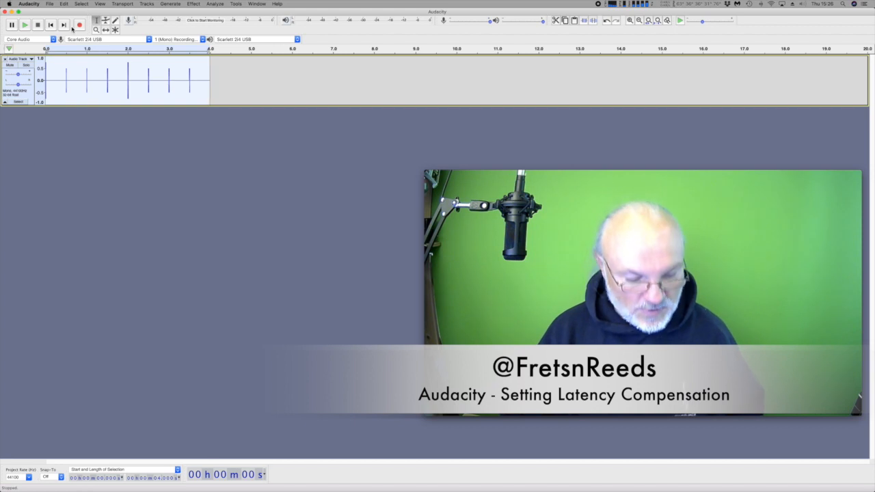
# Step: Record another test take, then reopen Preferences to edit Latency compensation again
pyautogui.click(80, 25)
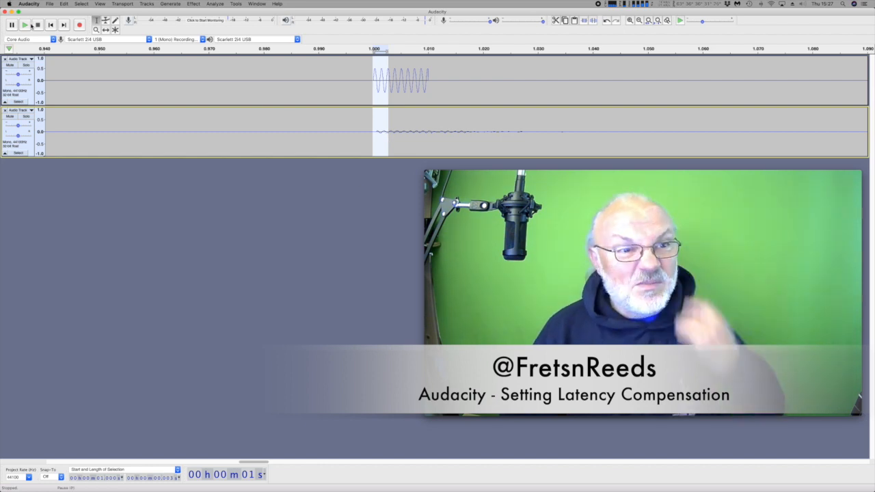
pyautogui.click(29, 2)
pyautogui.write('5')
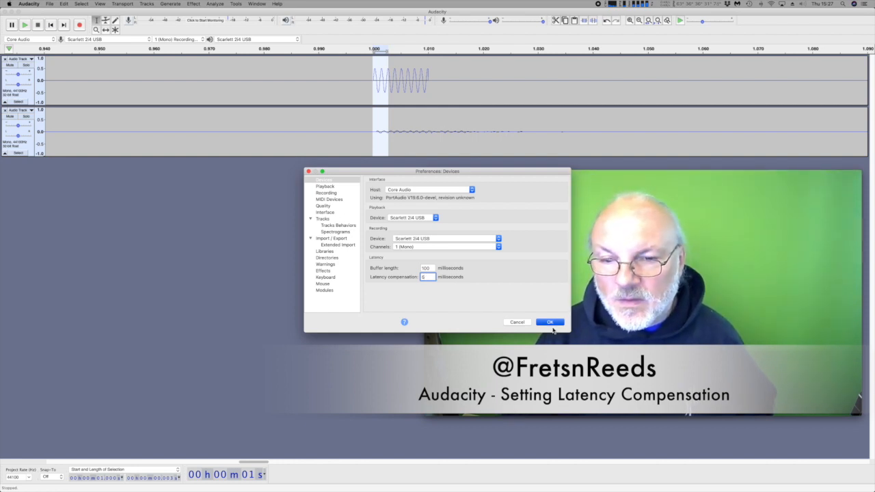
# Step: Confirm the new latency value, delete the test track and zoom out to the whole click track
pyautogui.click(550, 322)
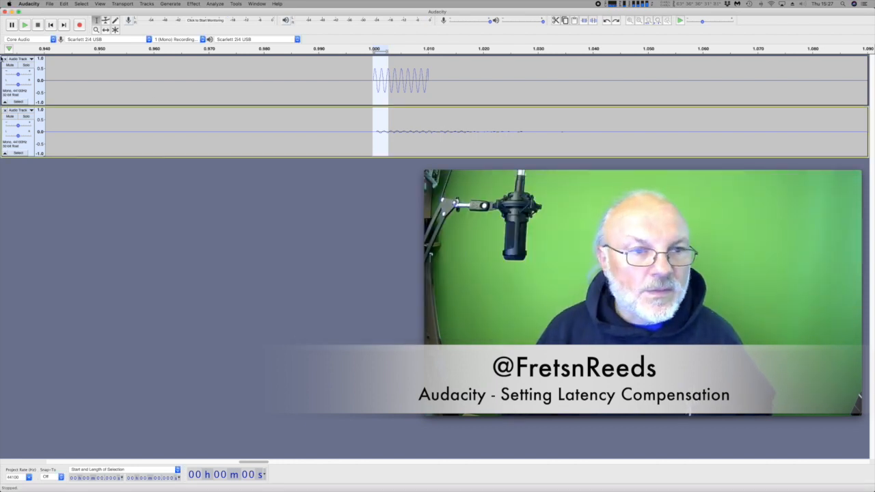
pyautogui.click(5, 109)
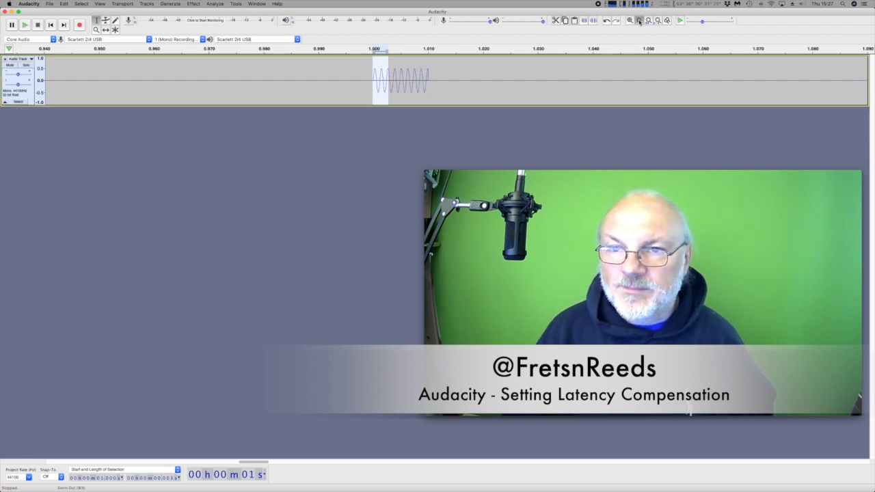
pyautogui.click(643, 20)
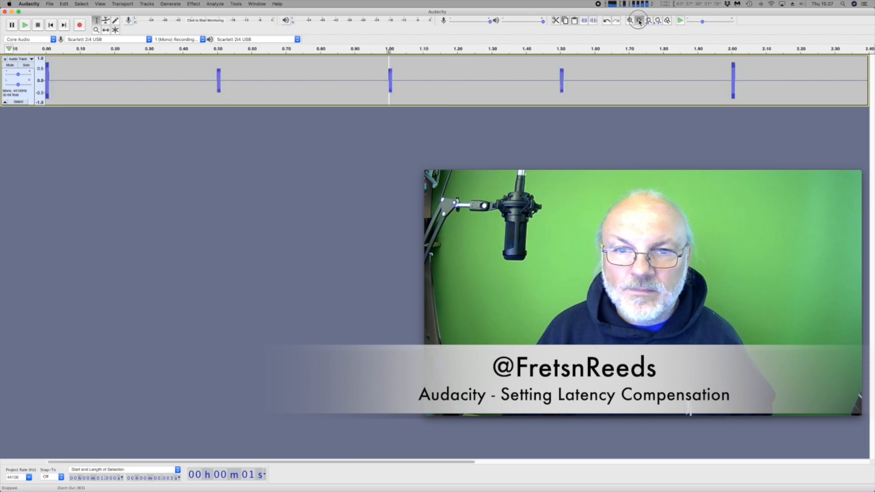
pyautogui.click(648, 21)
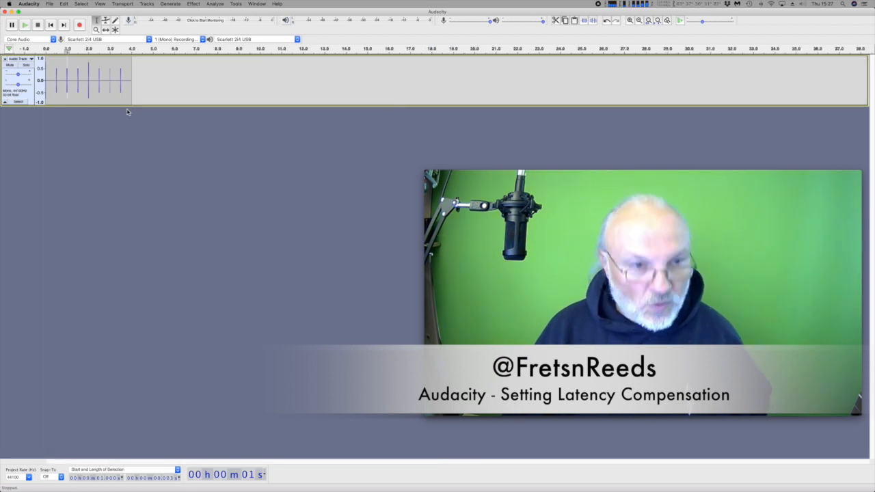
pyautogui.click(80, 24)
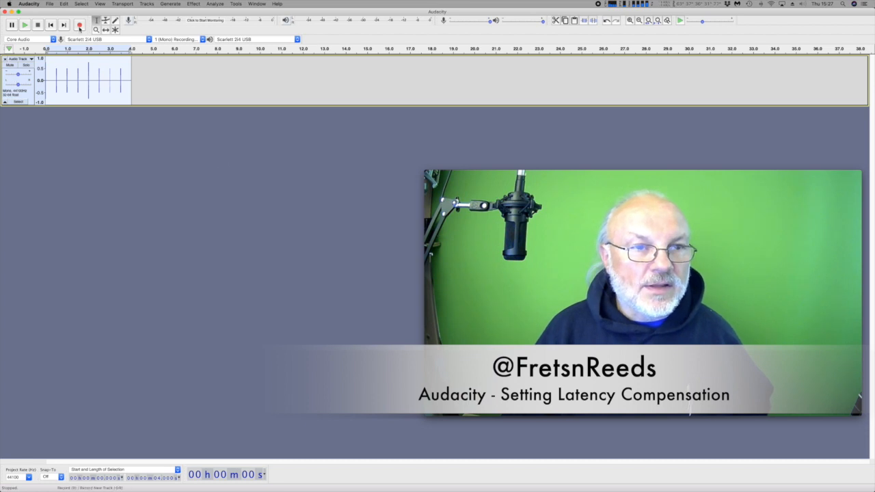
# Step: Record a further test take beneath the click track to check the clicks now align
pyautogui.click(79, 24)
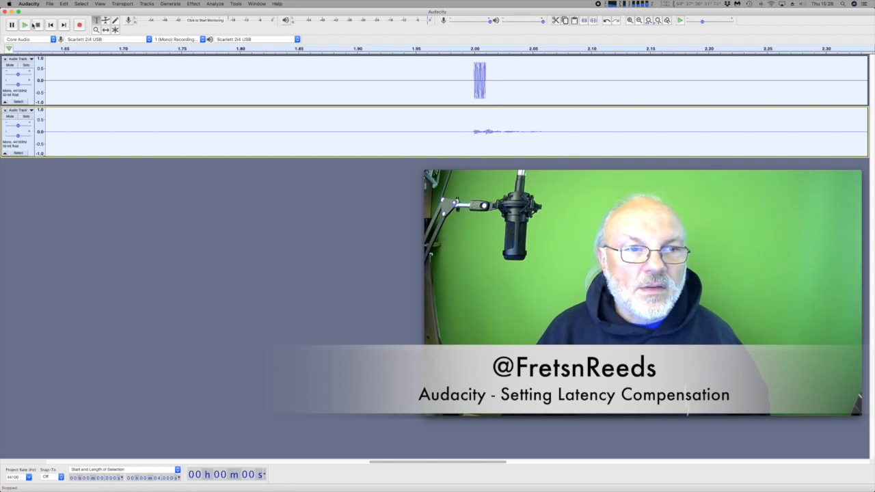
pyautogui.click(24, 25)
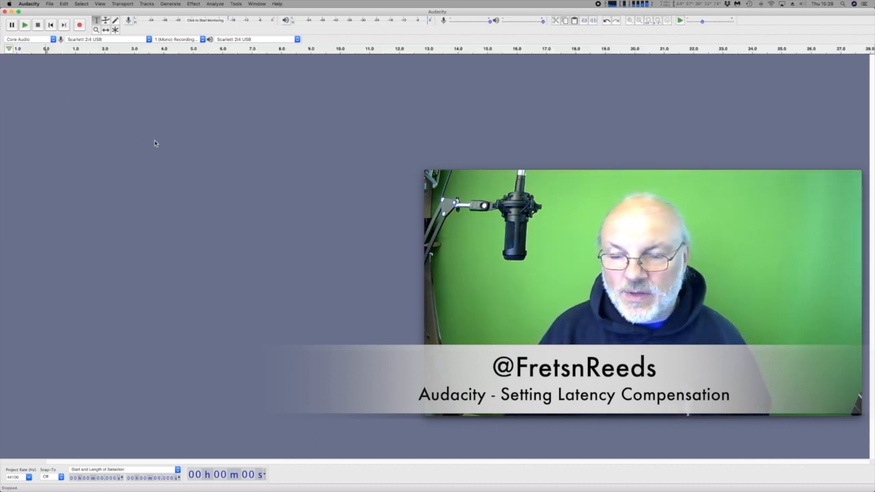
pyautogui.moveTo(77, 109)
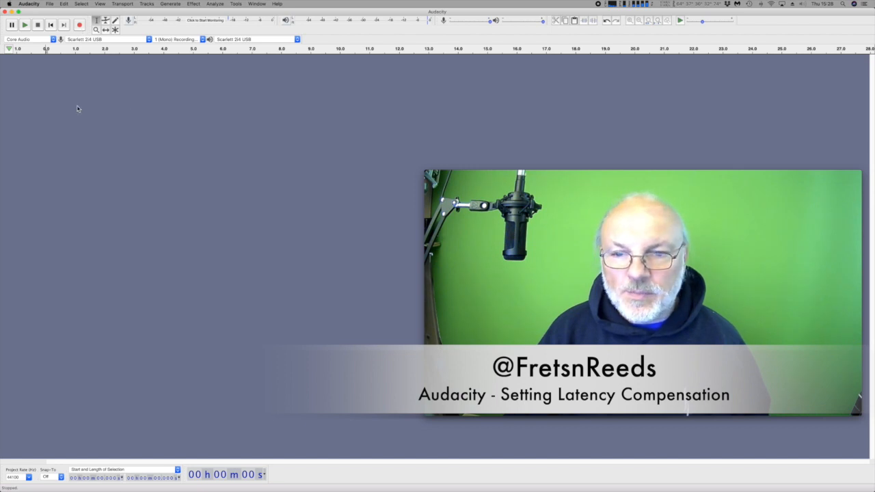
pyautogui.moveTo(134, 104)
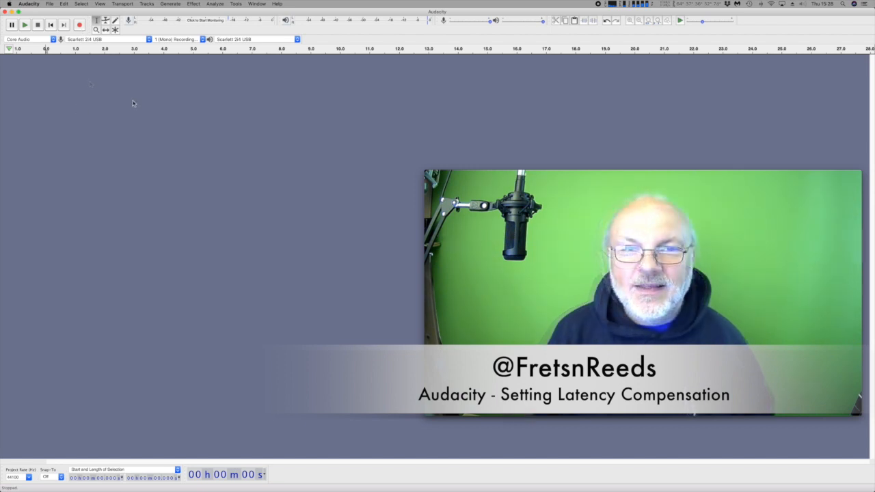